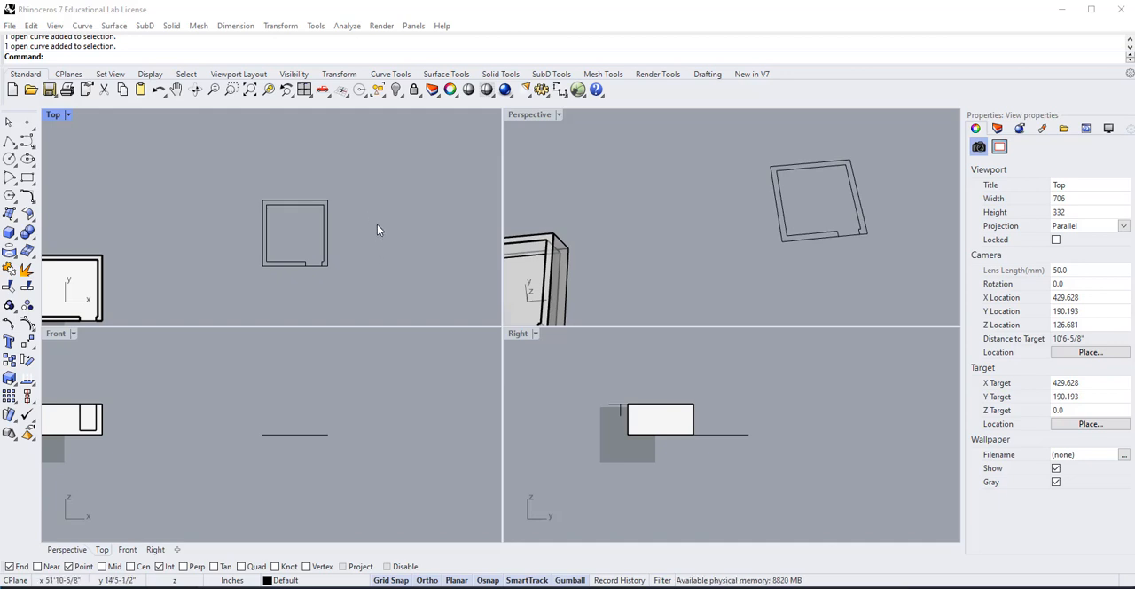
Step: Duplicate the square floor-plan outline beside the original by Alt-dragging it in the Top viewport
drag(378, 231, 231, 295)
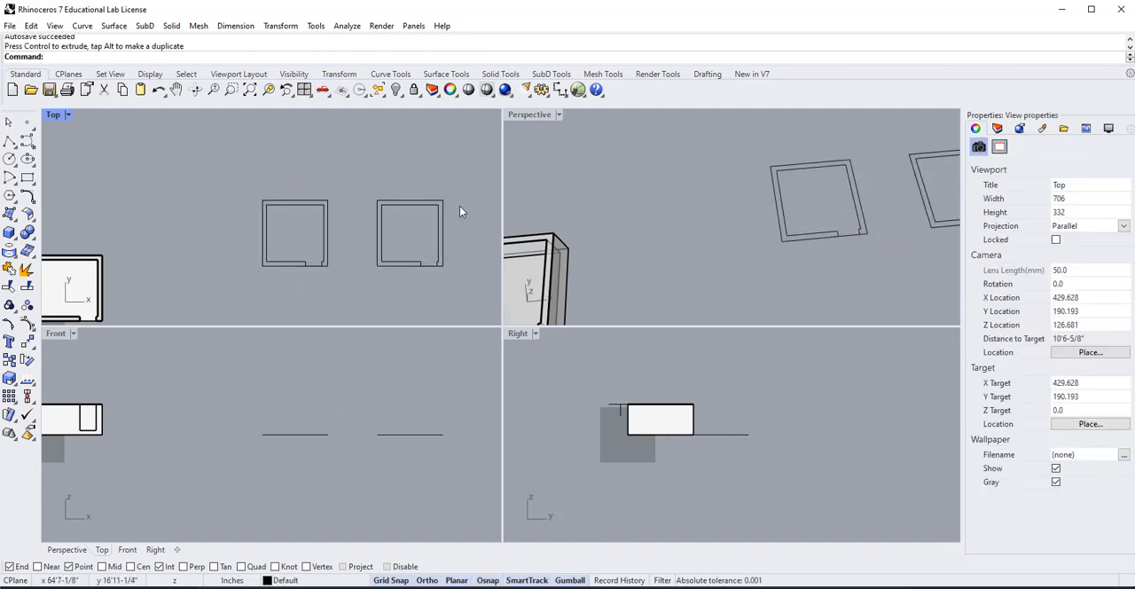
mouse_move(457, 251)
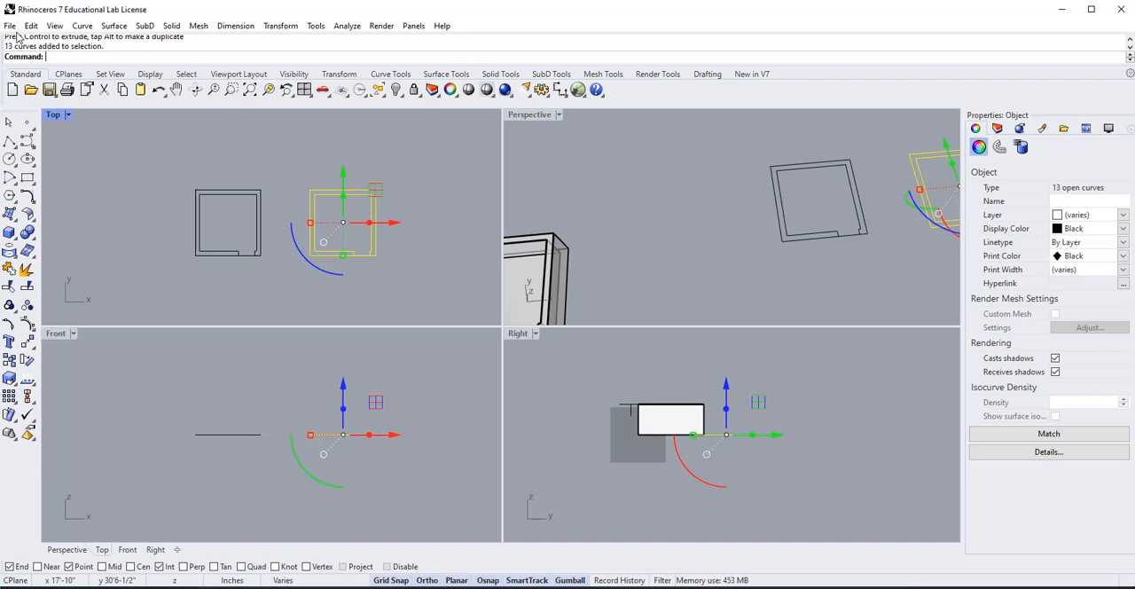
Step: Show the File menu's import/export commands, ending on Export Selected
click(11, 25)
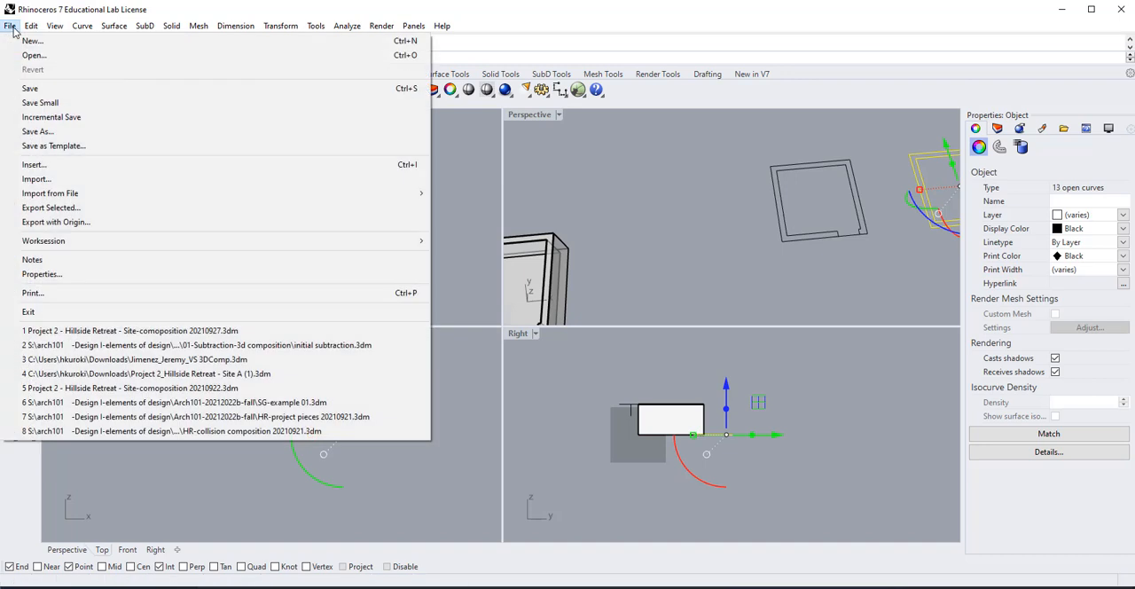
mouse_move(36, 178)
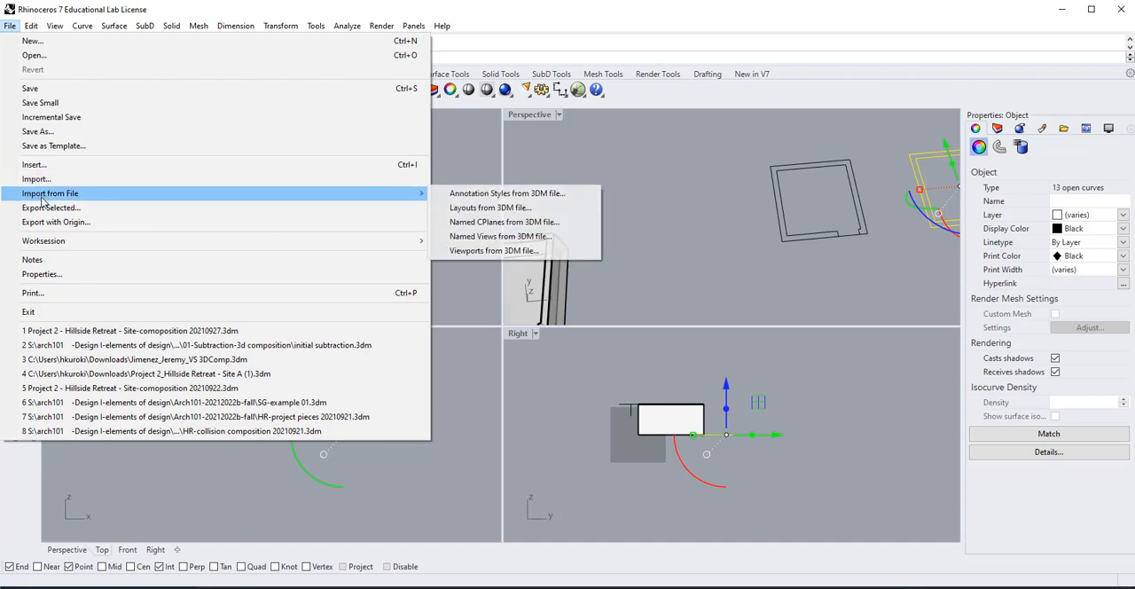
mouse_move(50, 205)
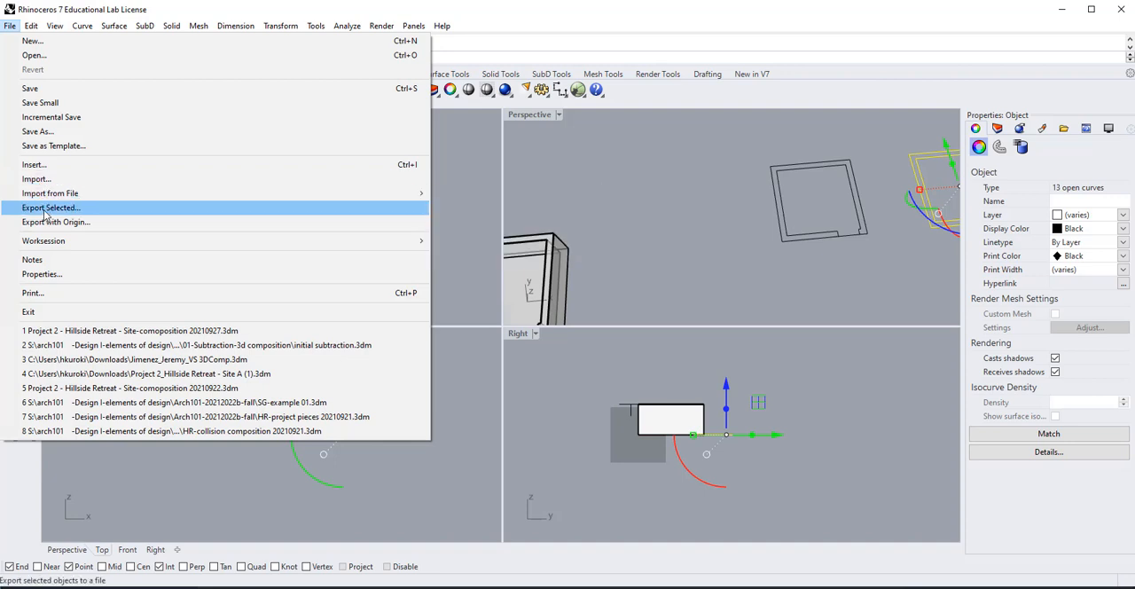
mouse_move(55, 222)
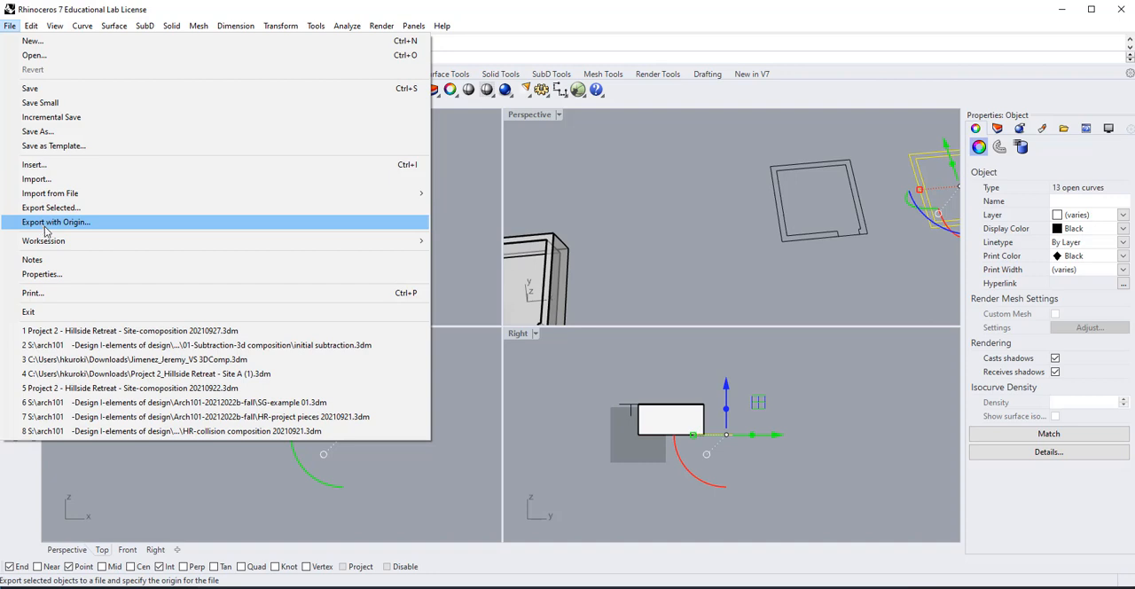
mouse_move(766, 313)
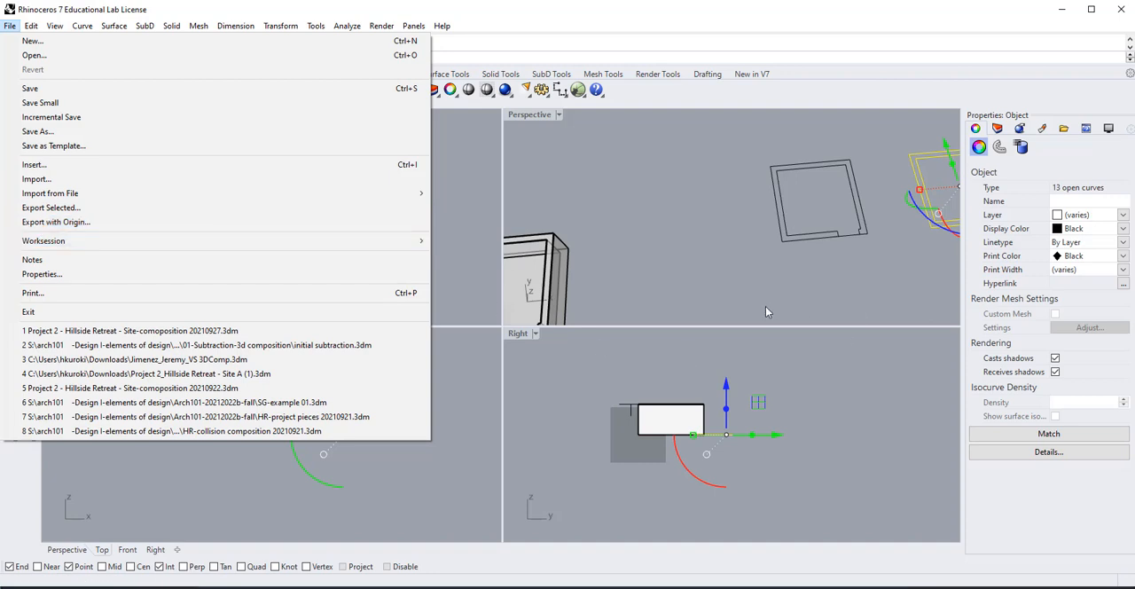
mouse_move(49, 193)
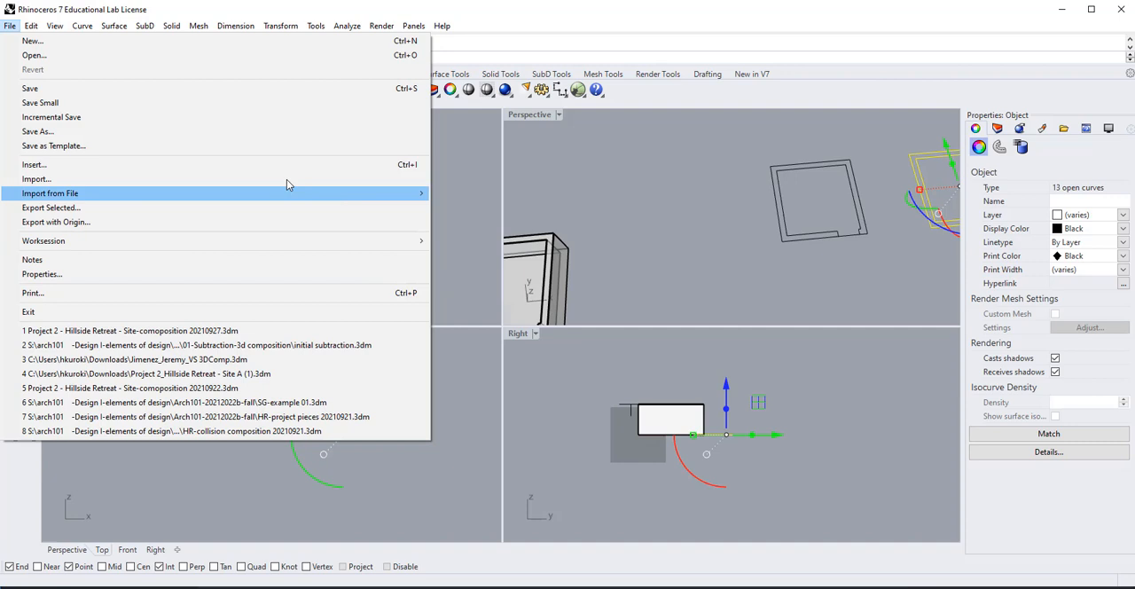
mouse_move(96, 145)
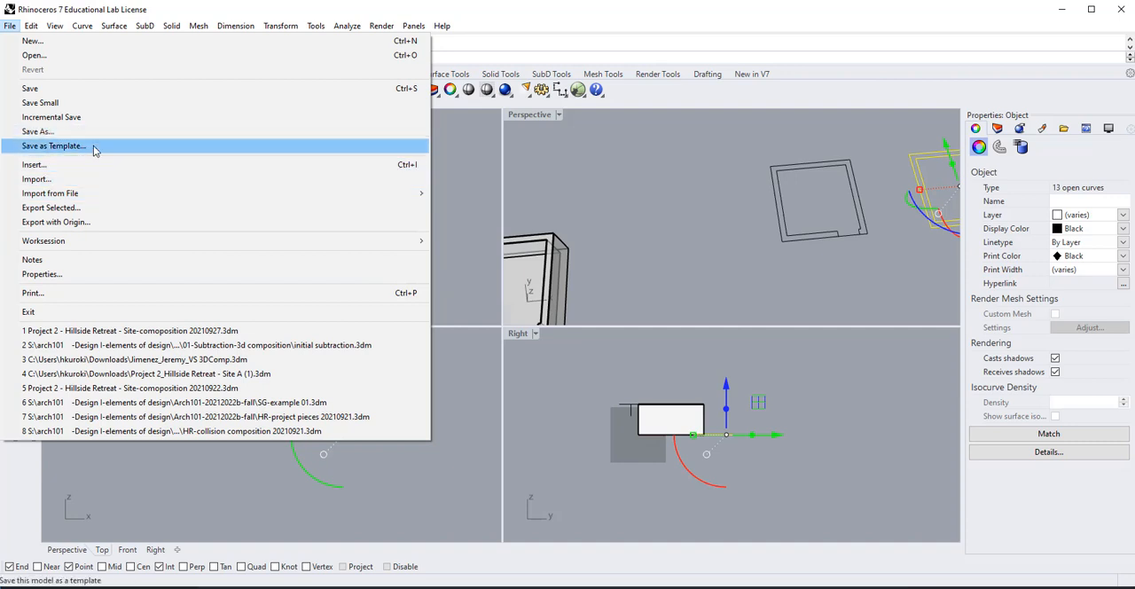
mouse_move(578, 244)
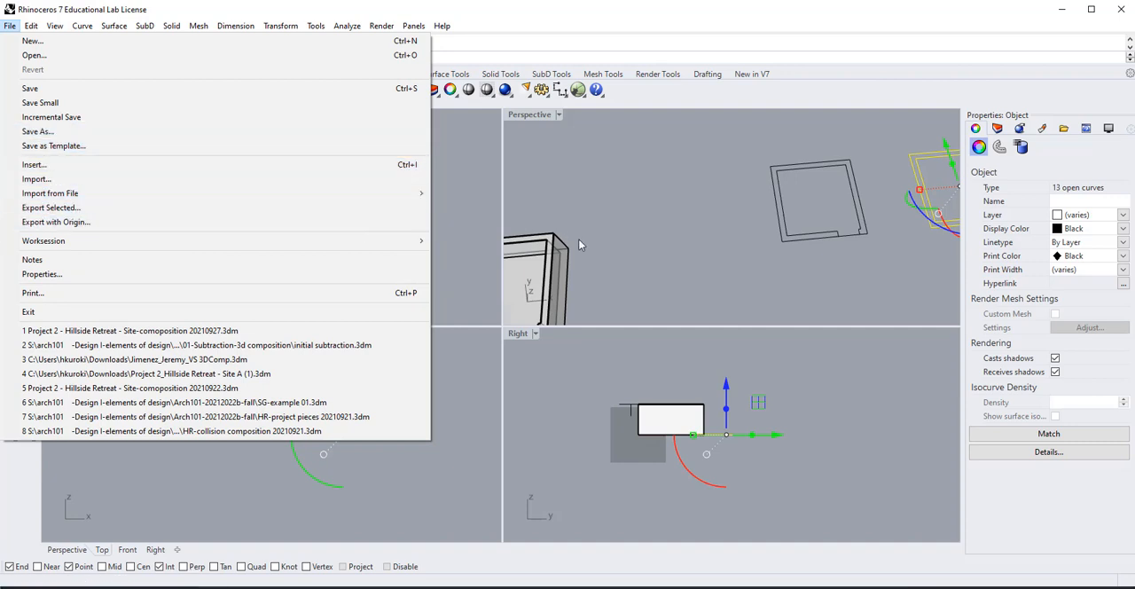
mouse_move(36, 177)
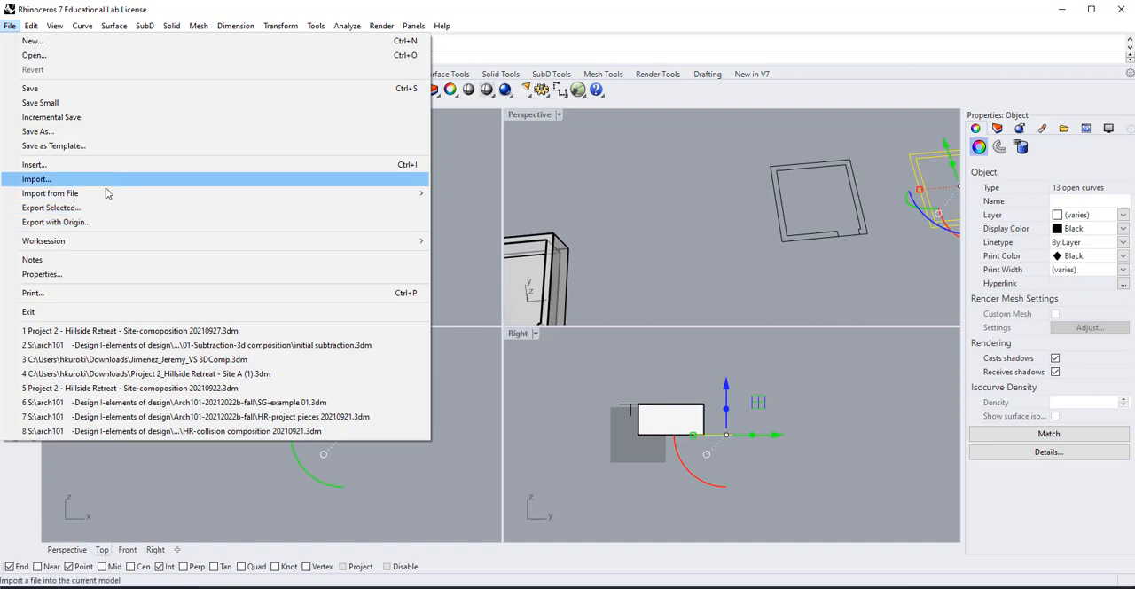
mouse_move(50, 207)
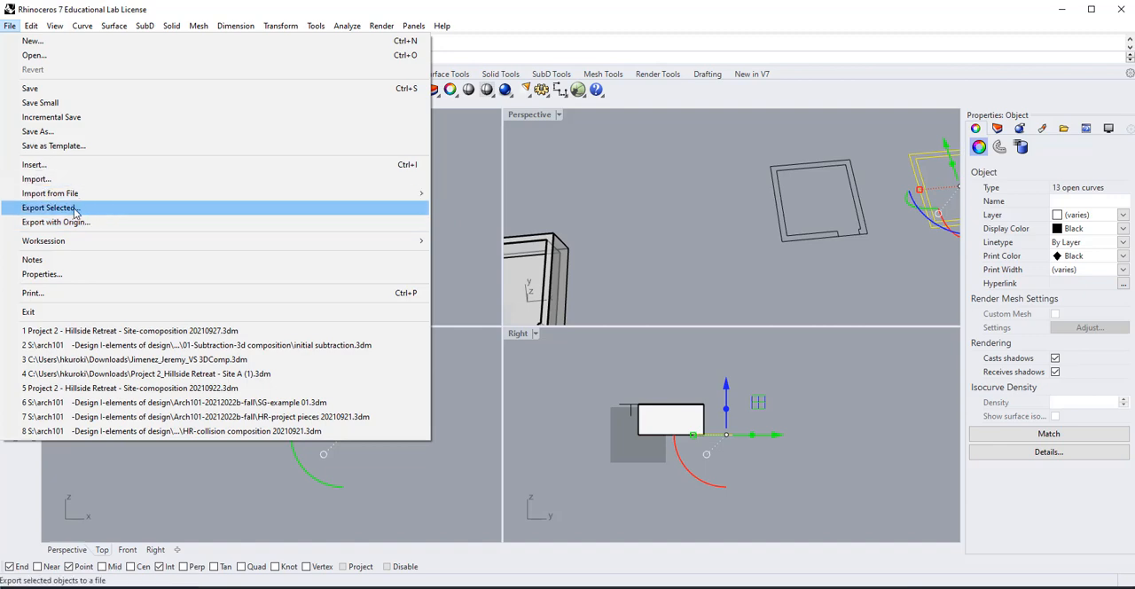
Step: Export the selected curves, naming the file FP-test-export-01 in the Export dialog
click(48, 207)
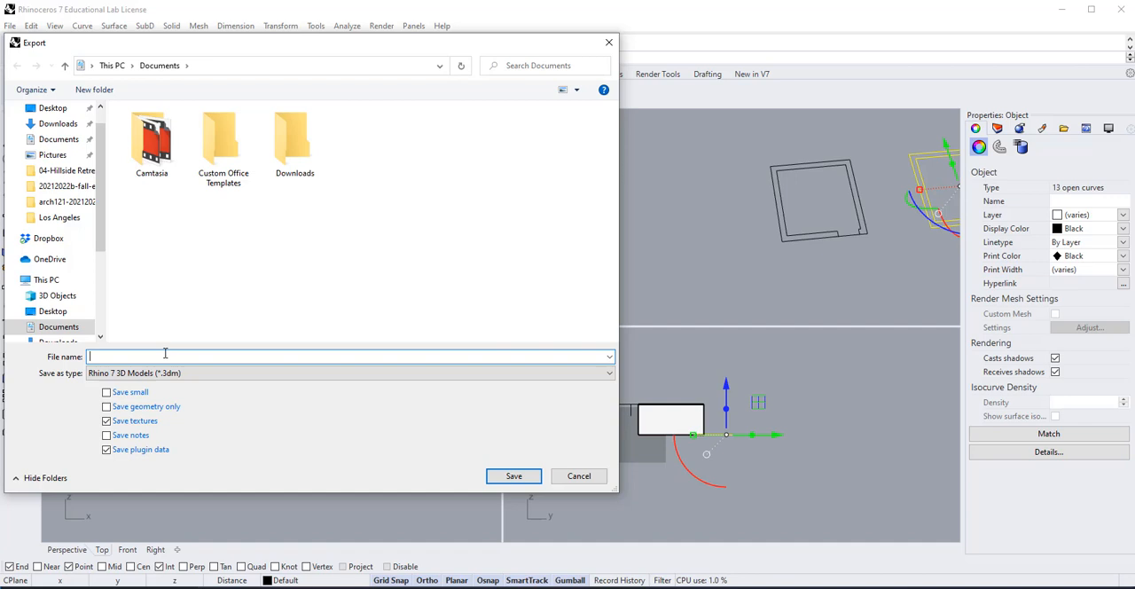
text(FP)
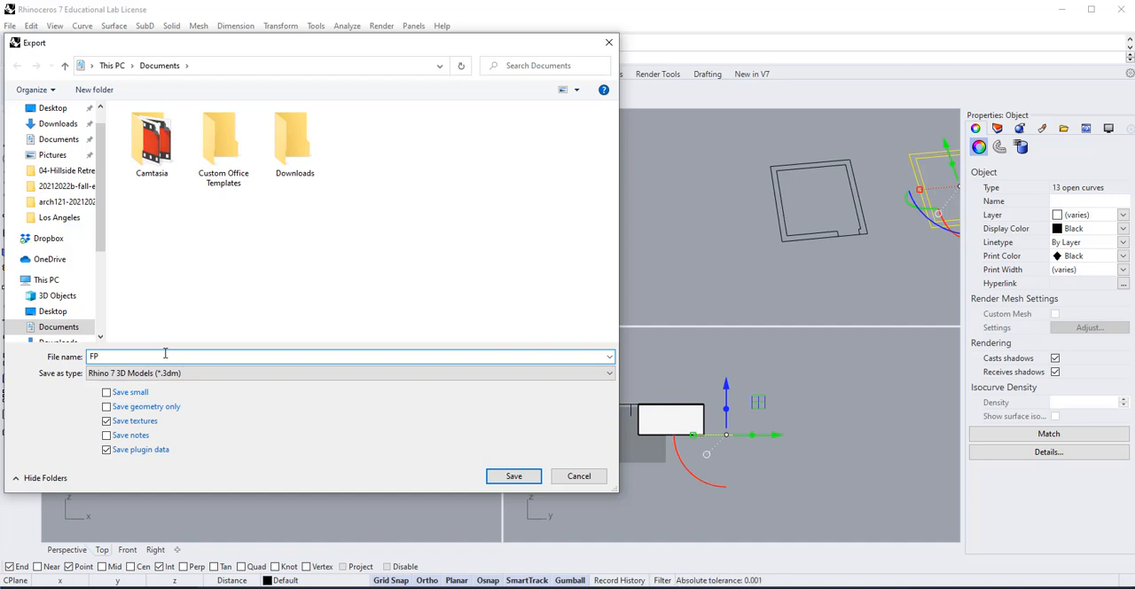
text(-test)
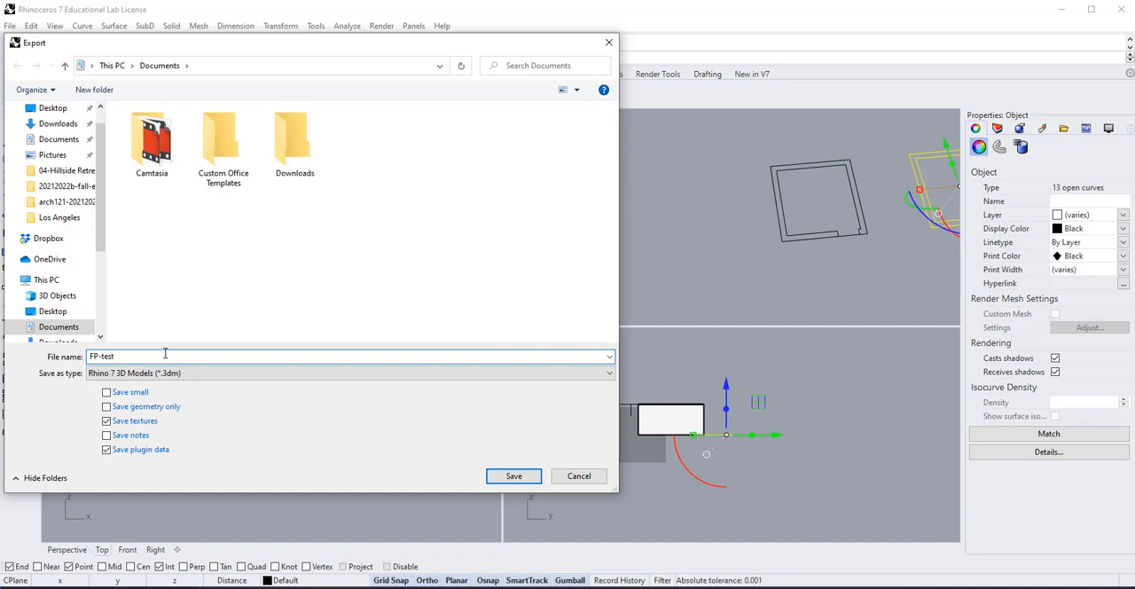
text(-)
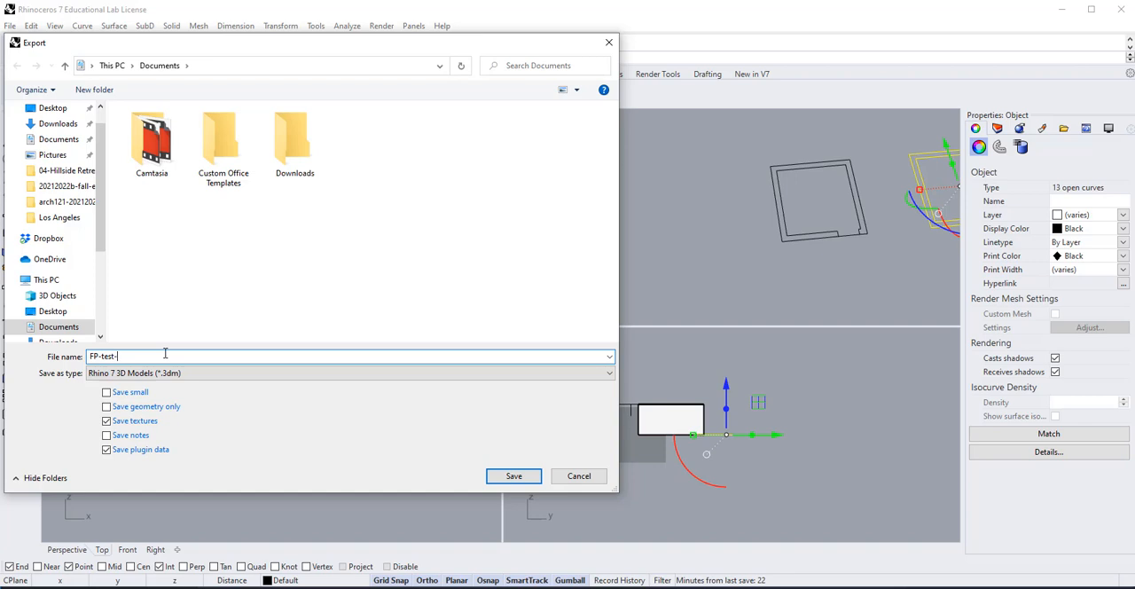
text(export)
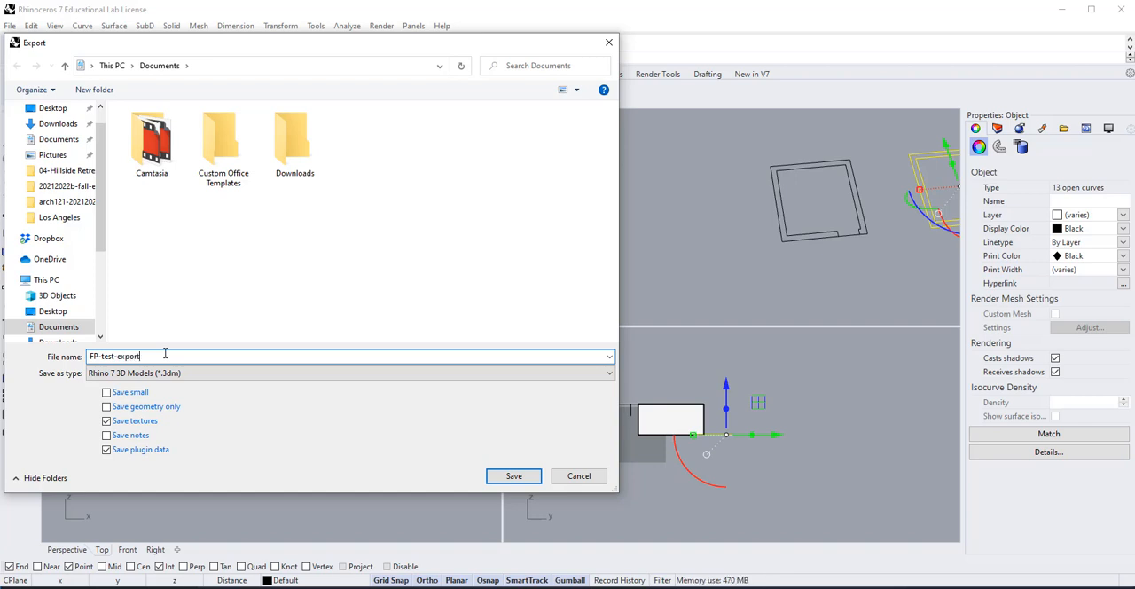
text(-01)
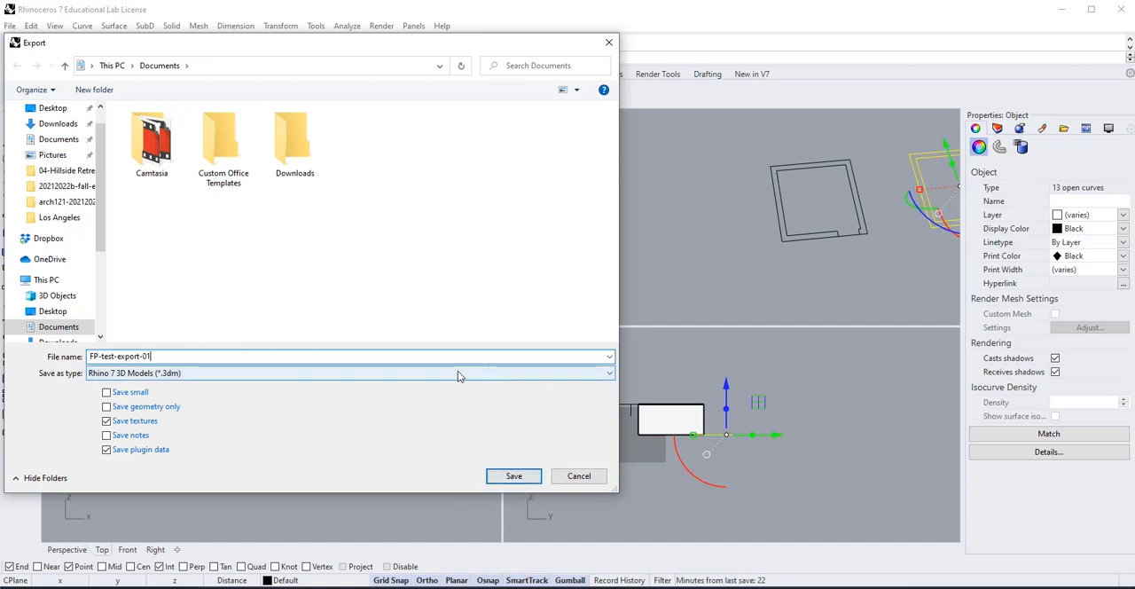
mouse_move(525, 383)
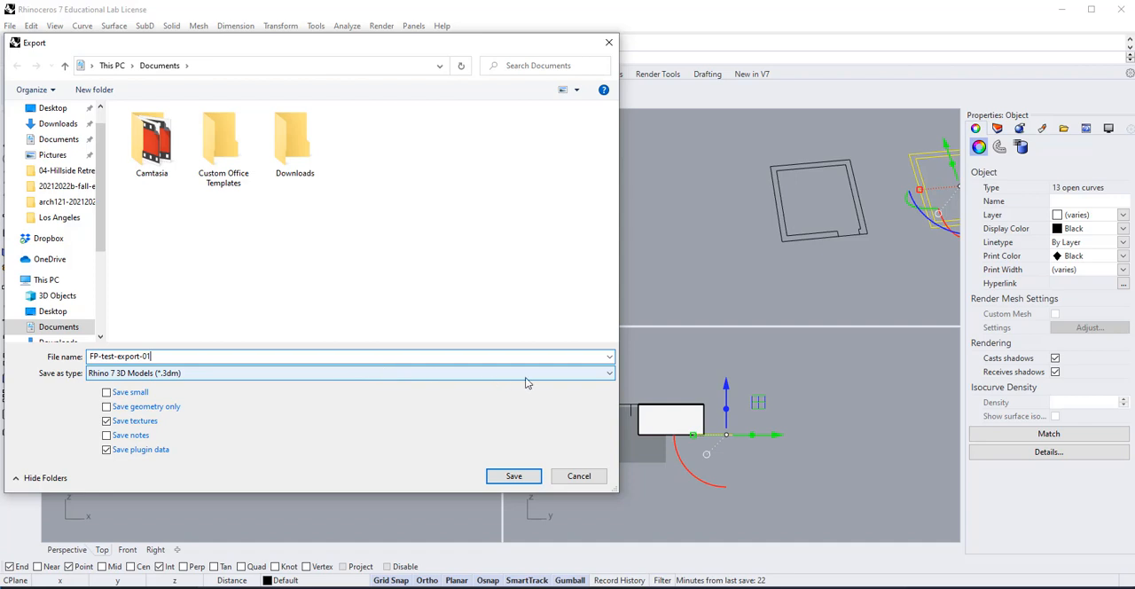
mouse_move(613, 384)
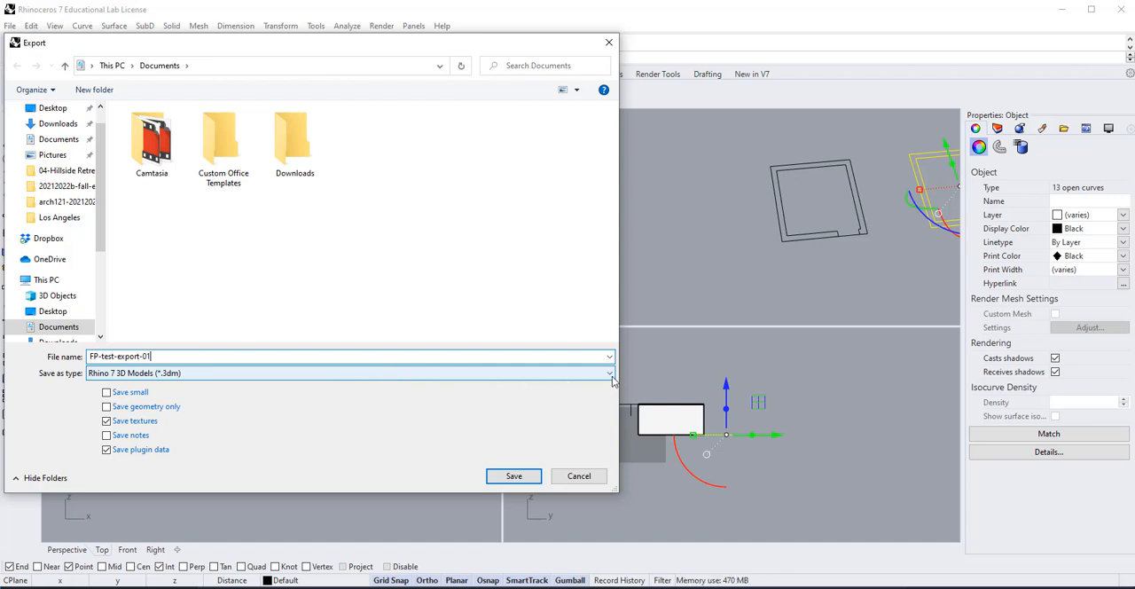
Step: Choose AutoCAD Drawing (*.dwg) as the type with the 2007 Lines export scheme
click(606, 372)
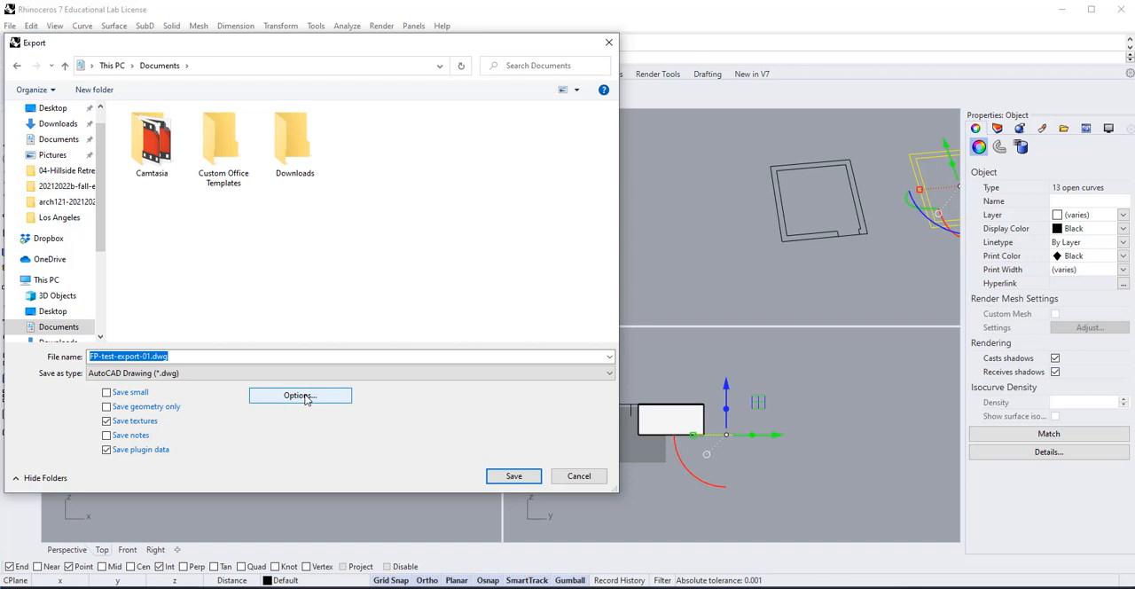
click(300, 394)
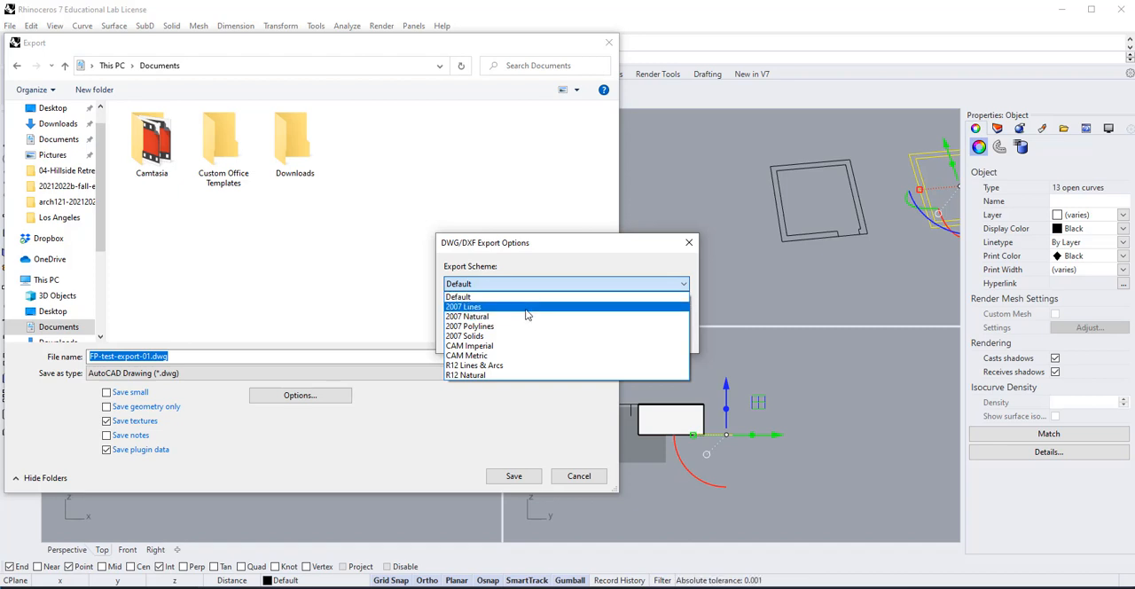
click(458, 296)
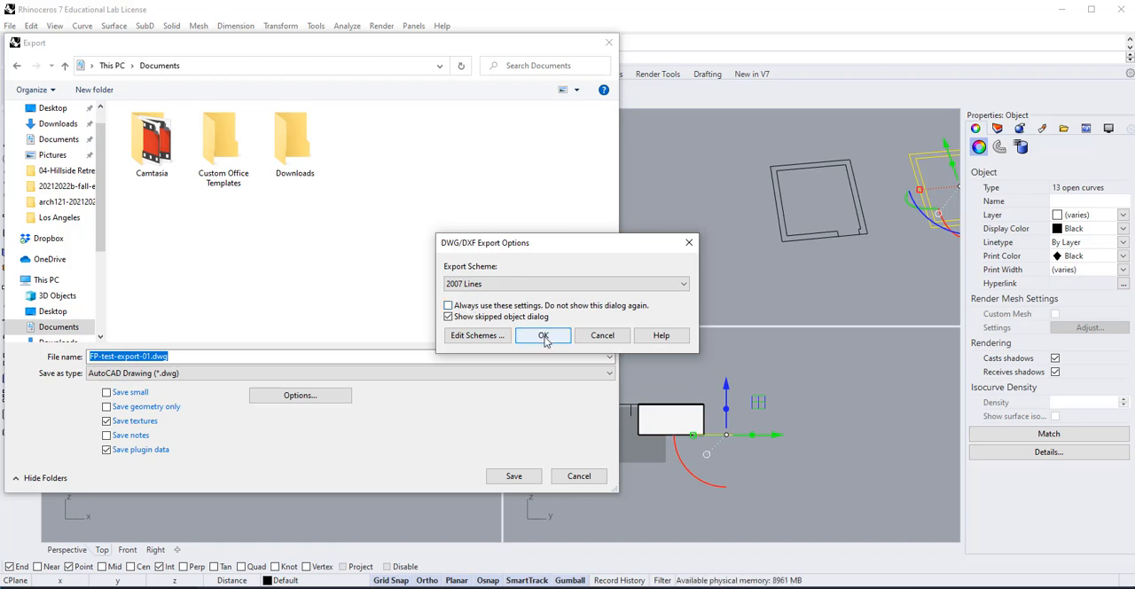
click(542, 335)
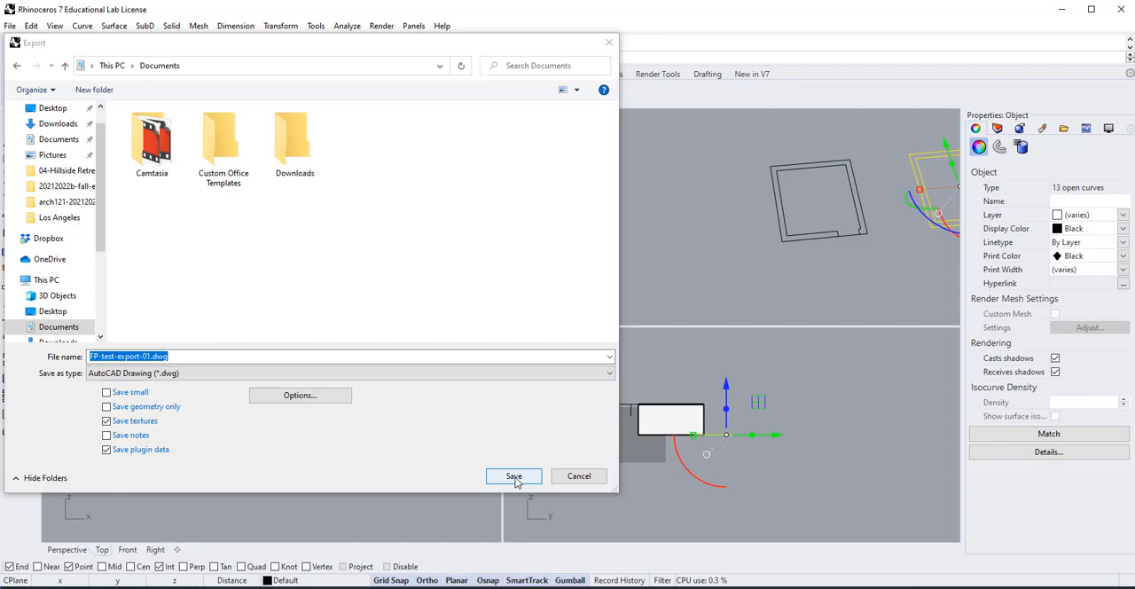
Step: Save FP-test-export-01.dwg to Documents, confirming the DWG/DXF export options
click(514, 475)
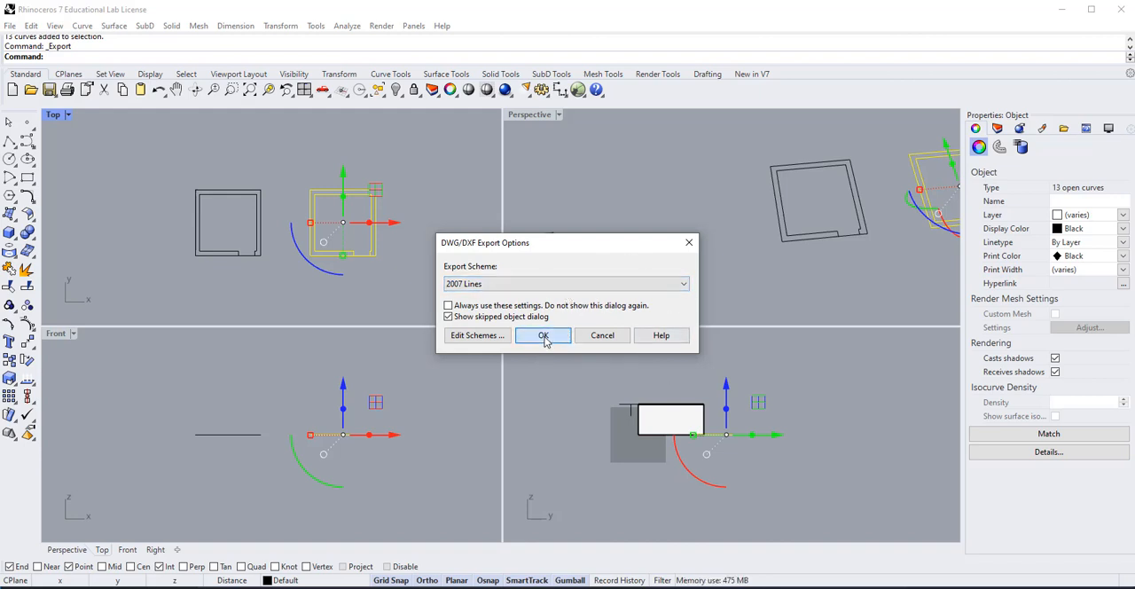
click(543, 335)
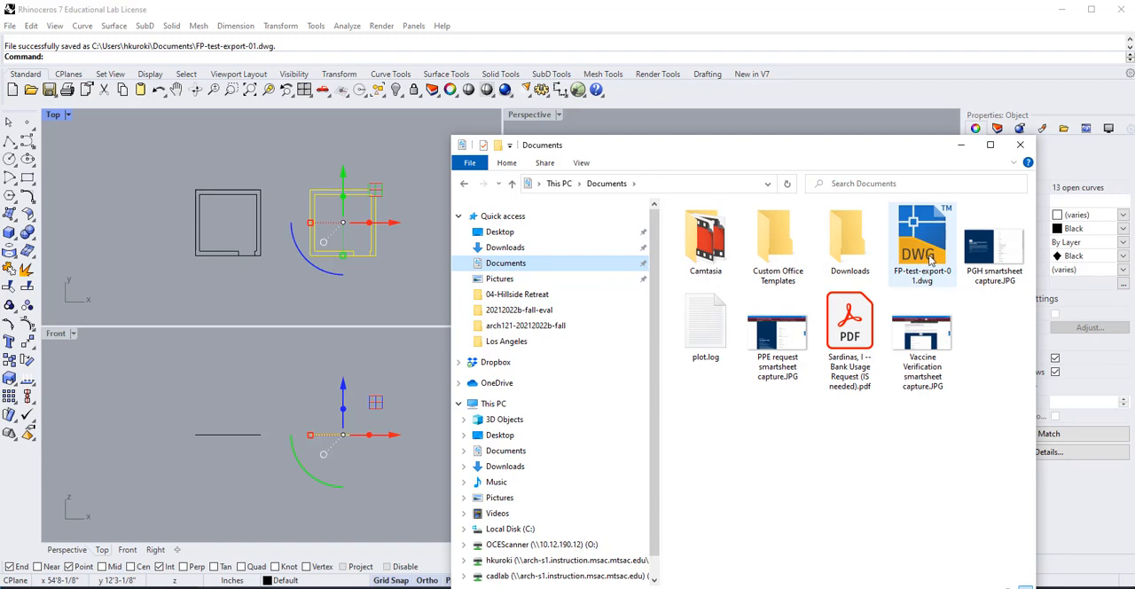
Step: Move the Documents folder window over the viewports to show FP-test-export-01.dwg
drag(754, 146, 624, 142)
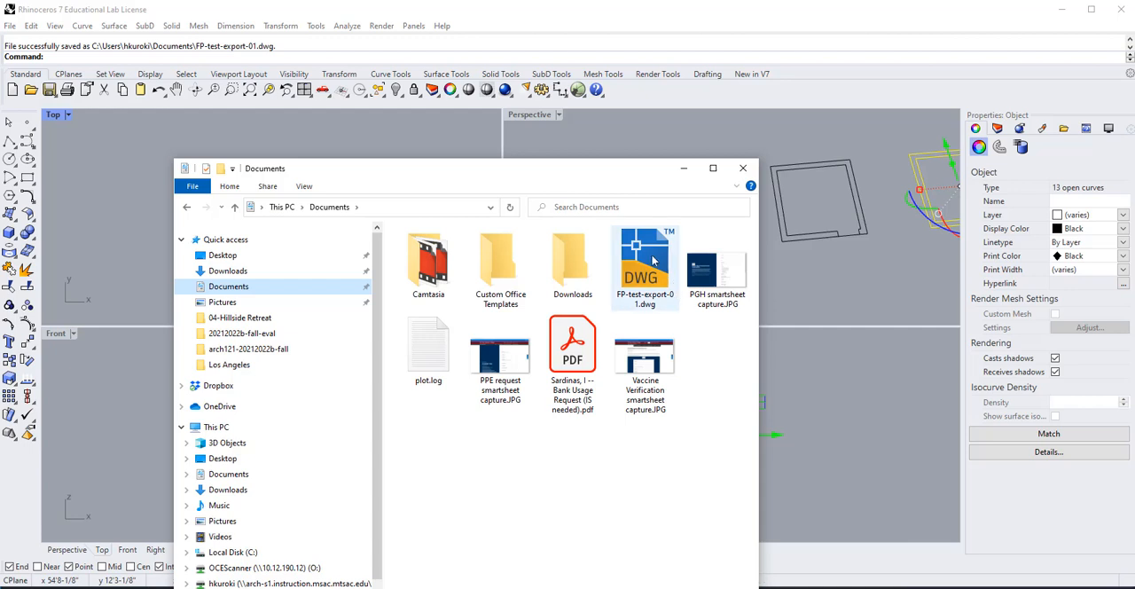
mouse_move(646, 259)
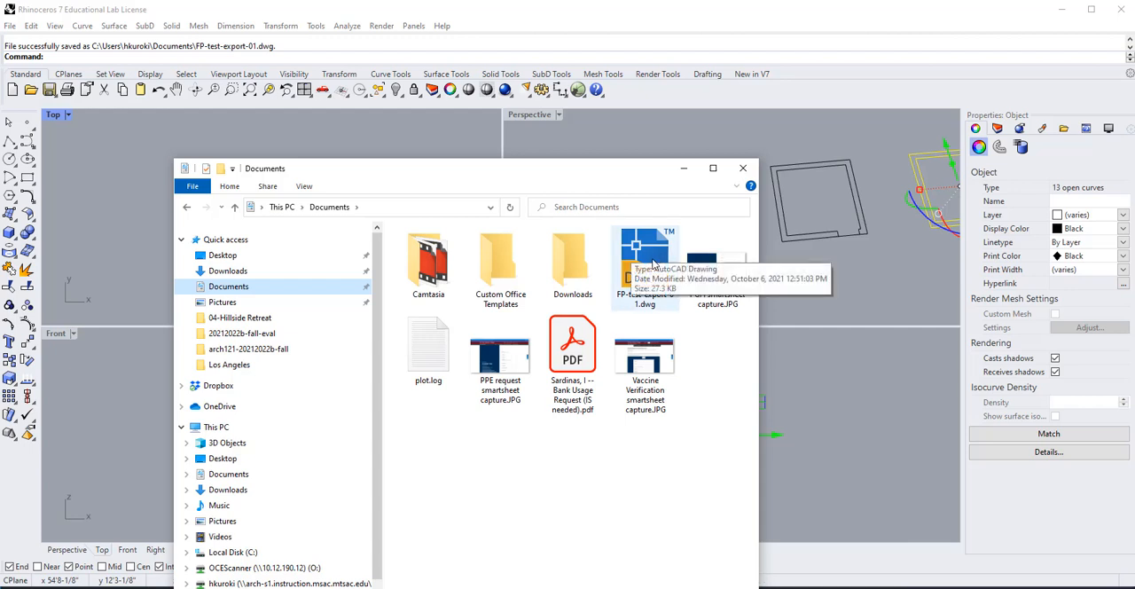
mouse_move(647, 277)
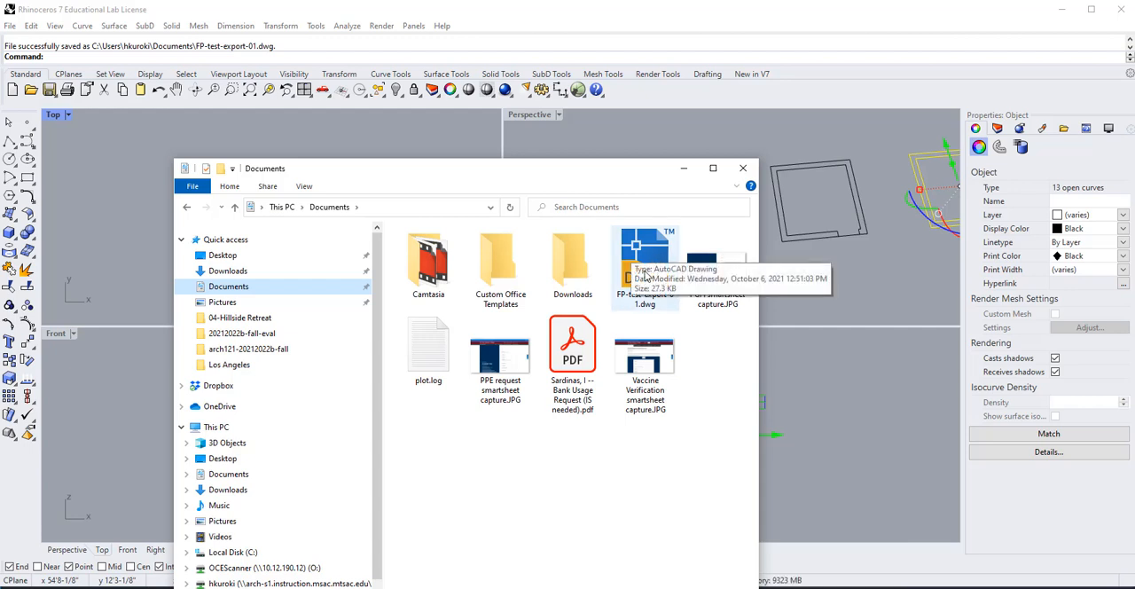